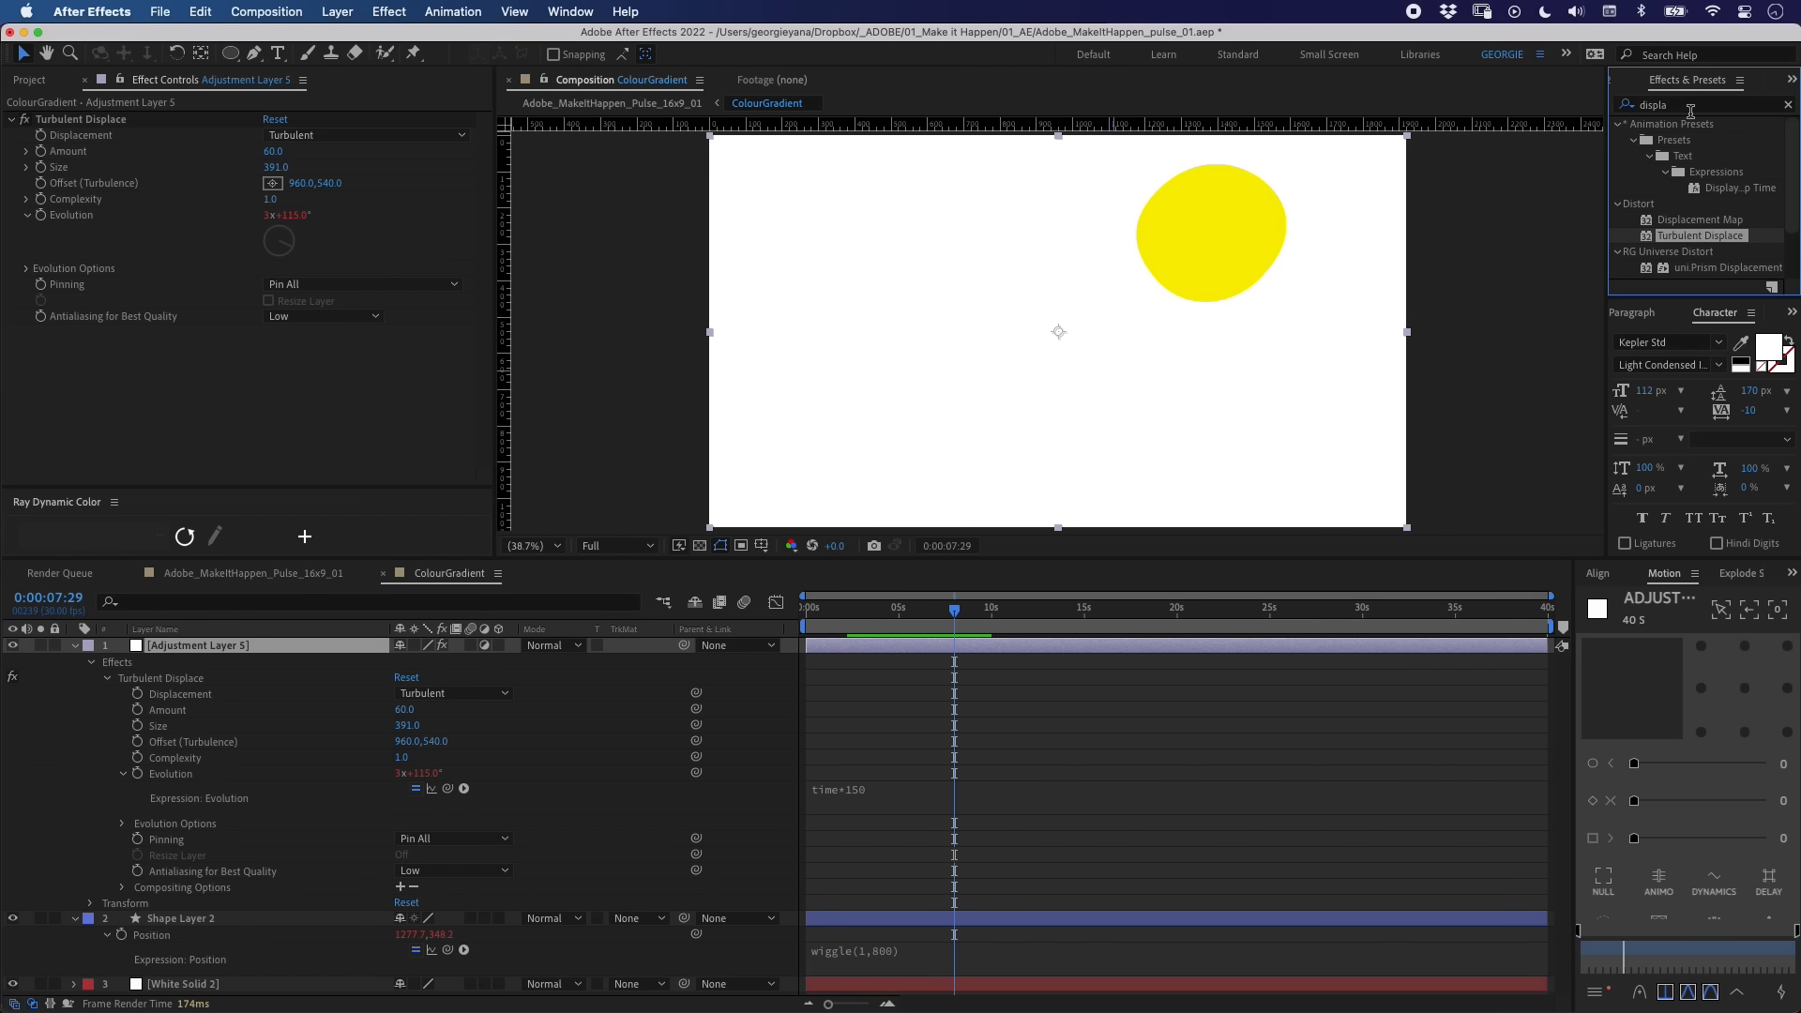
type("blur")
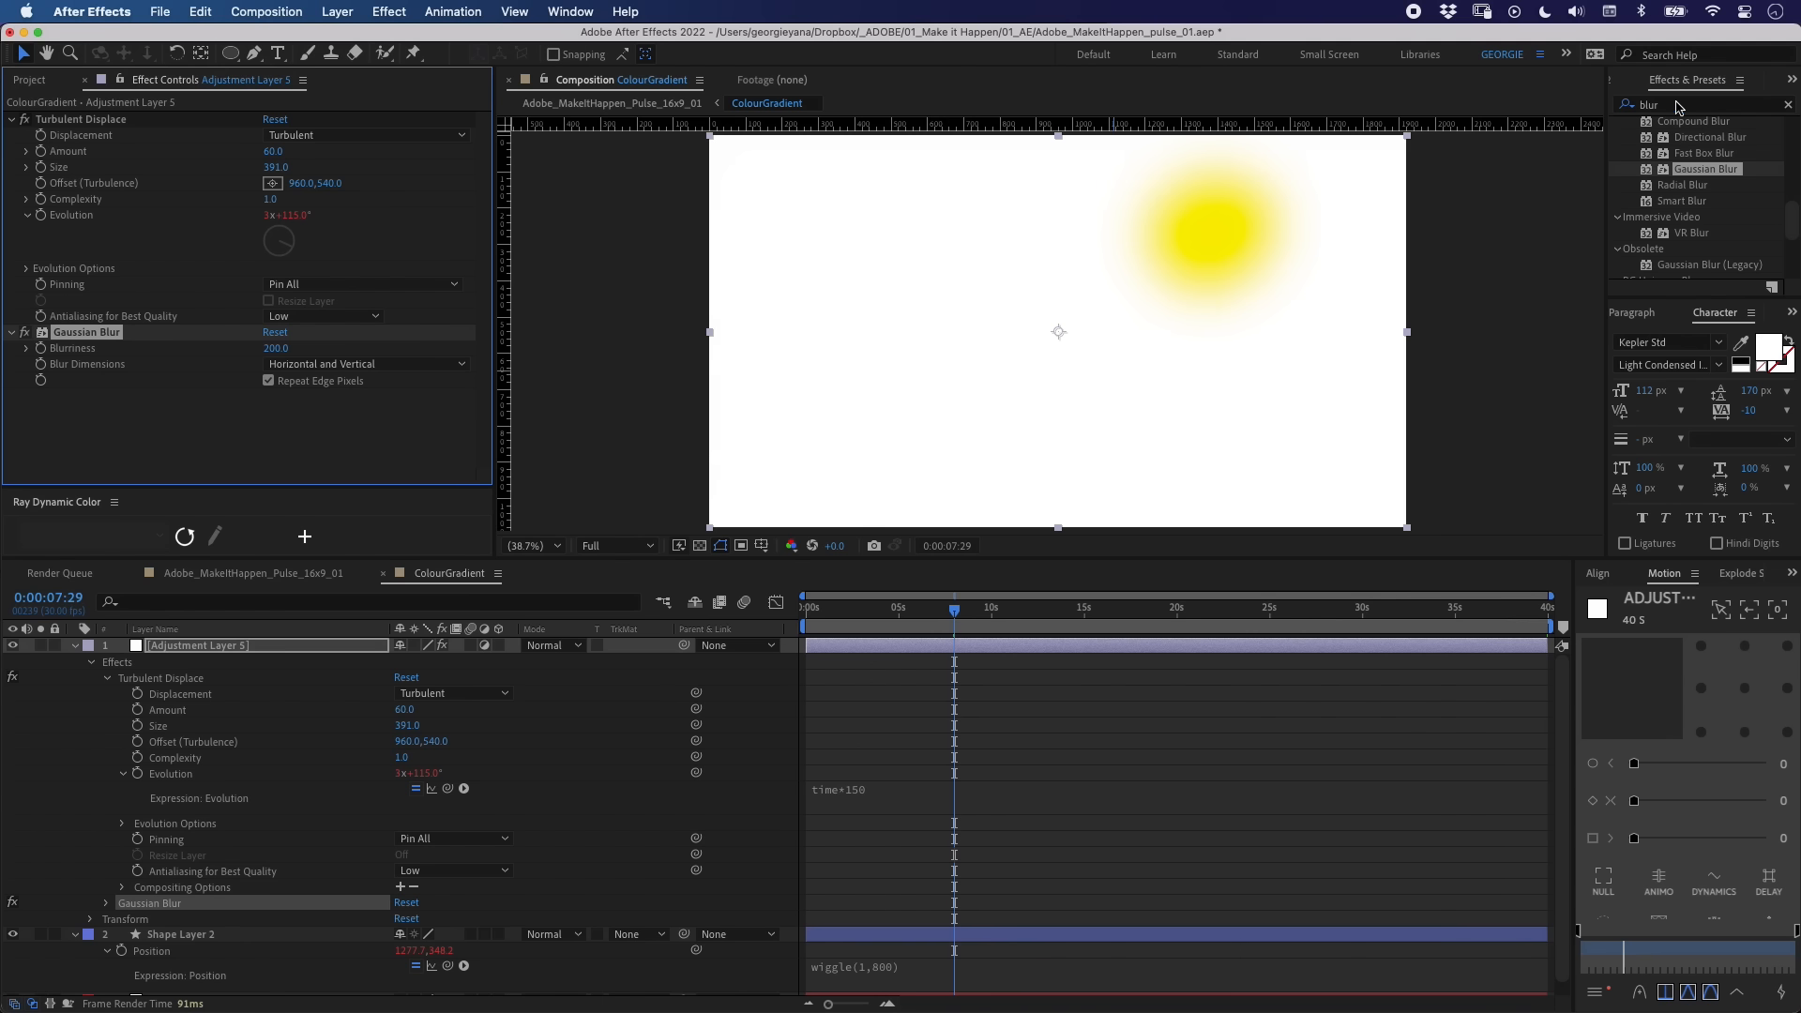